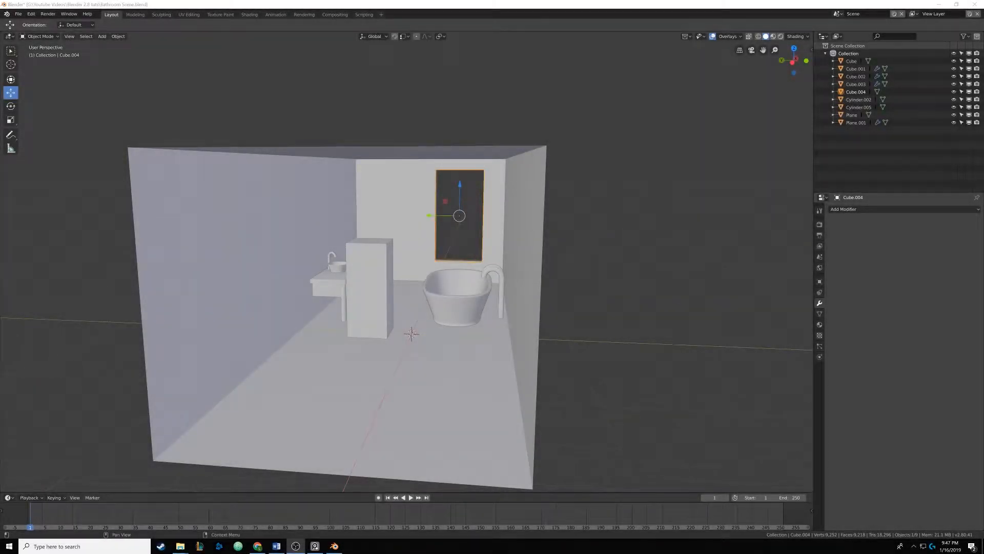
mouse_move(556, 239)
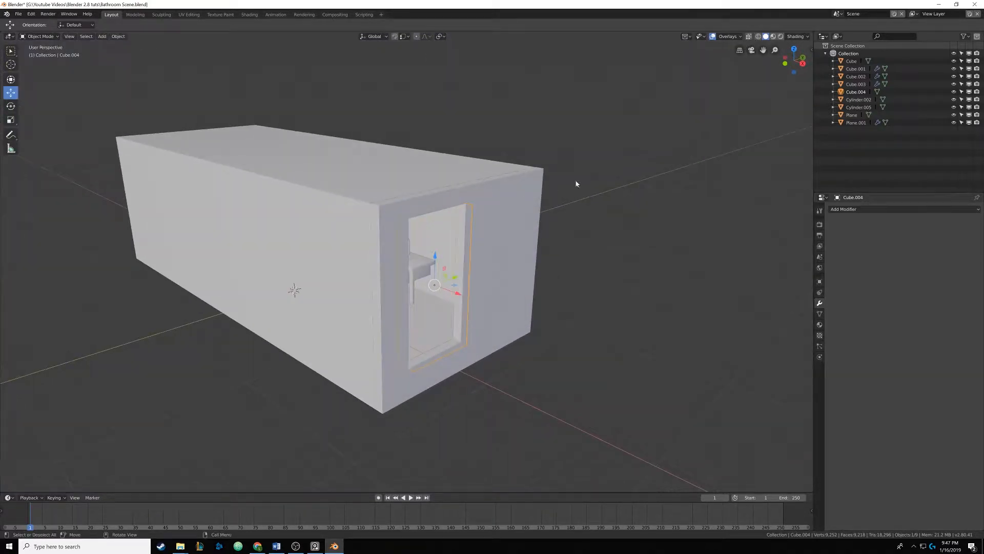
Step: Select the wall with the window cut and isolate it in local view
left_click(856, 122)
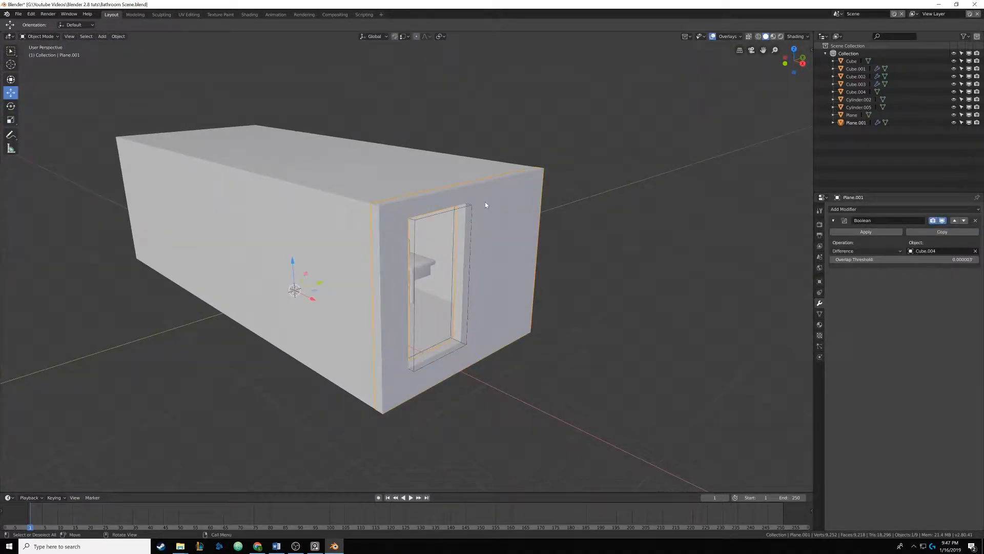
mouse_move(493, 236)
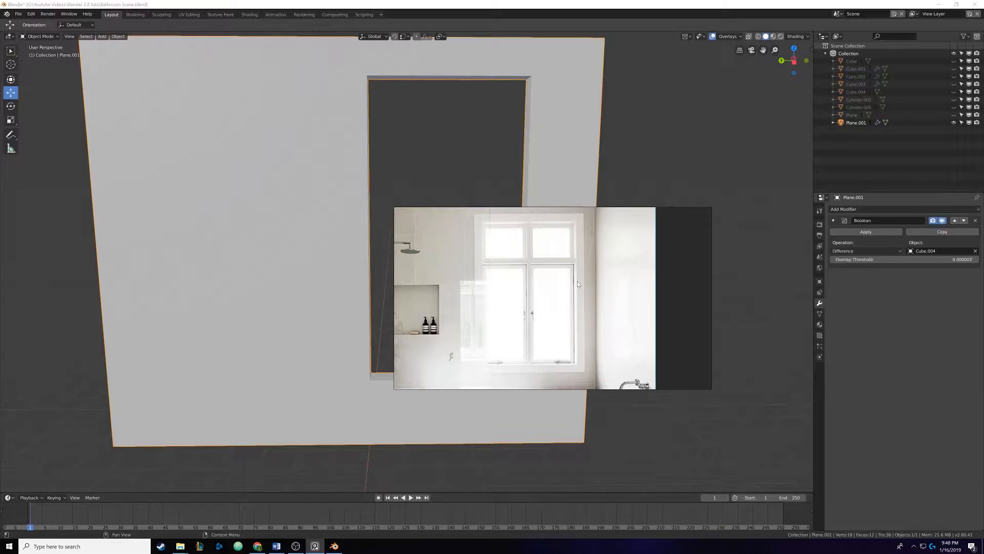
mouse_move(504, 263)
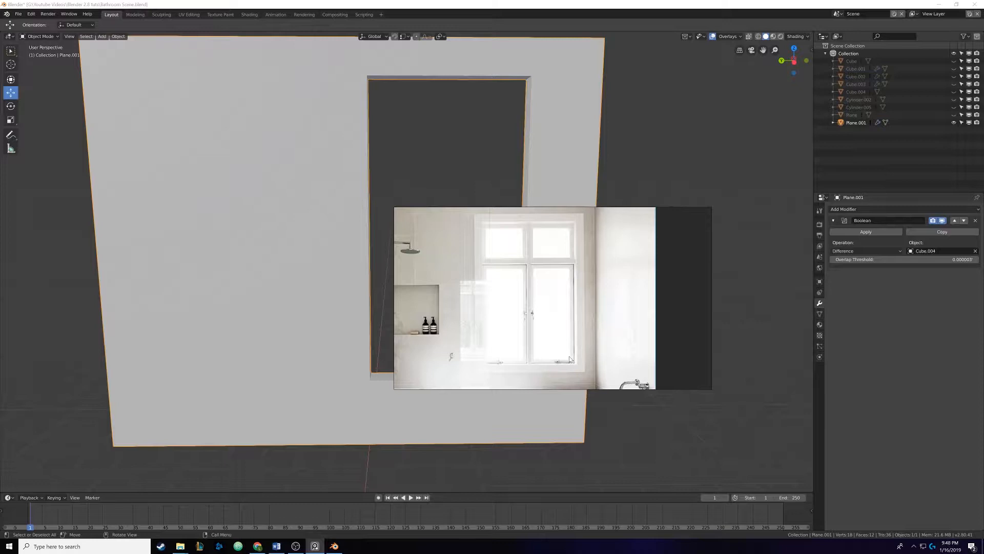
mouse_move(519, 343)
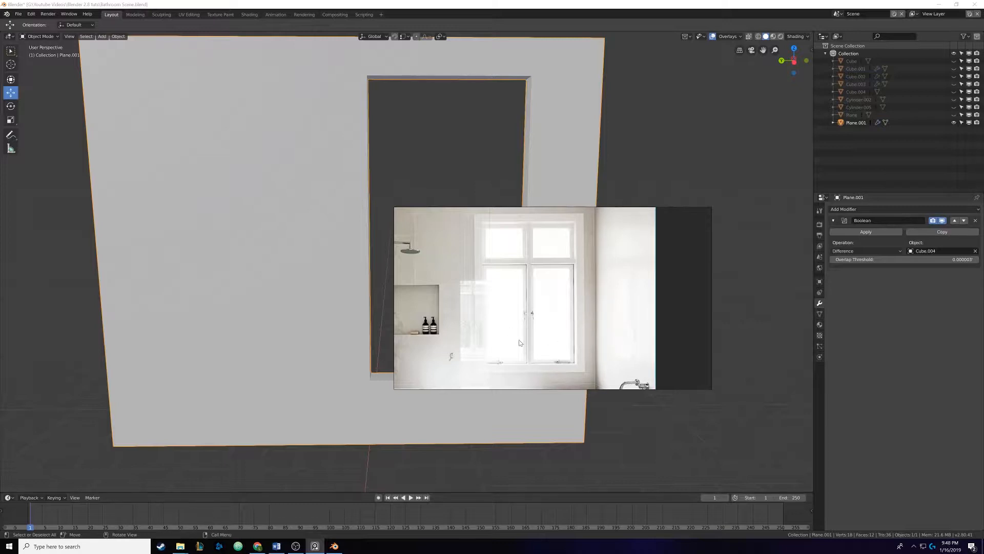
mouse_move(532, 315)
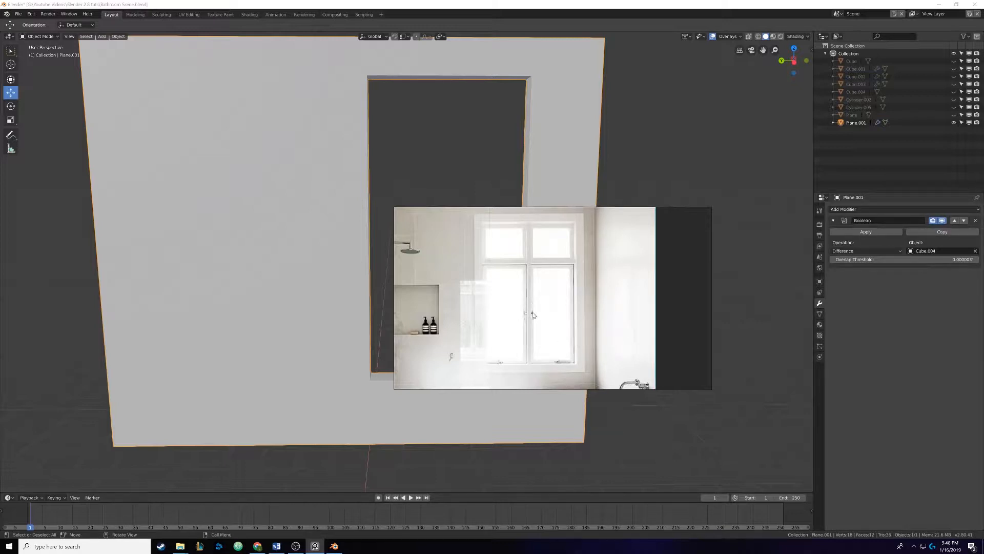
mouse_move(486, 304)
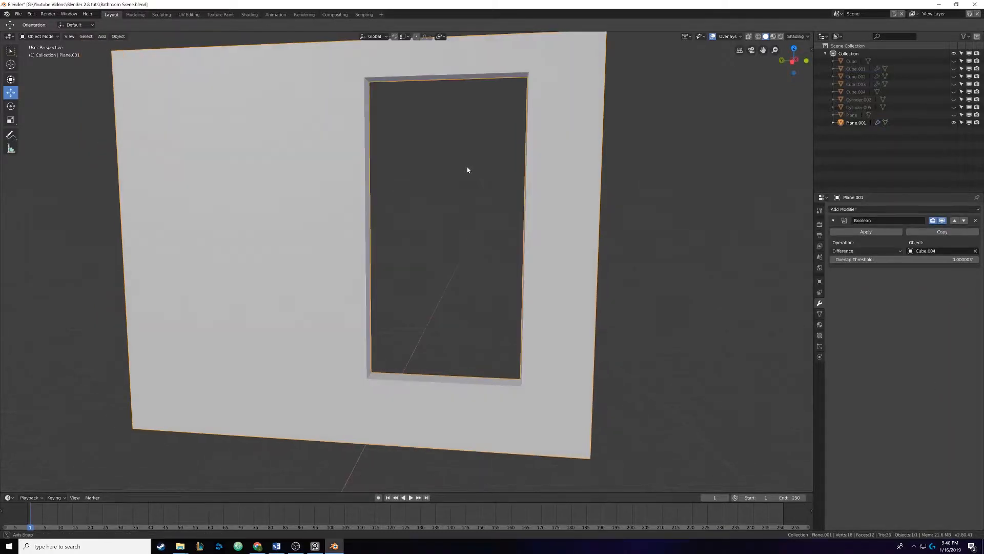
Step: Add a new cube and shrink it into the window opening in Left Orthographic view
scroll("down", 3)
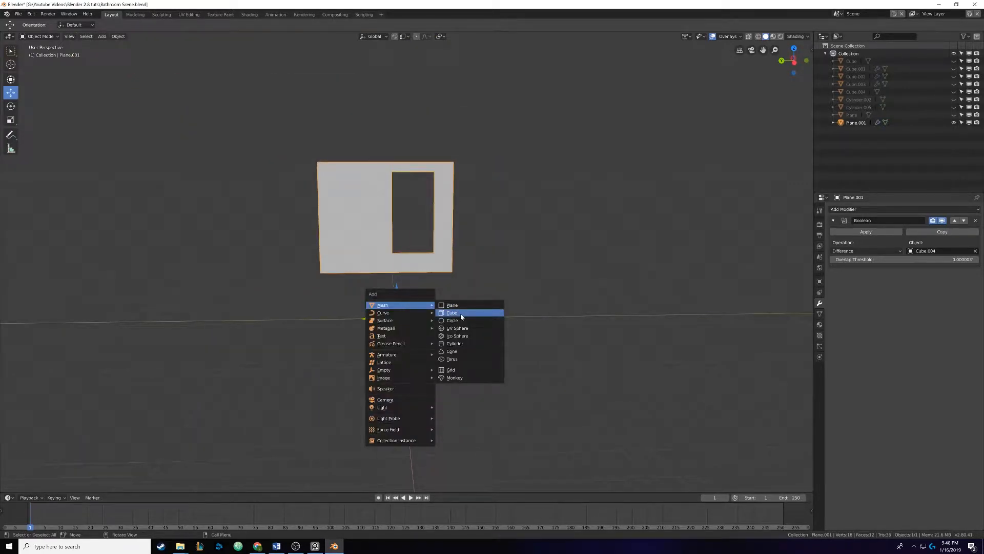
left_click(451, 313)
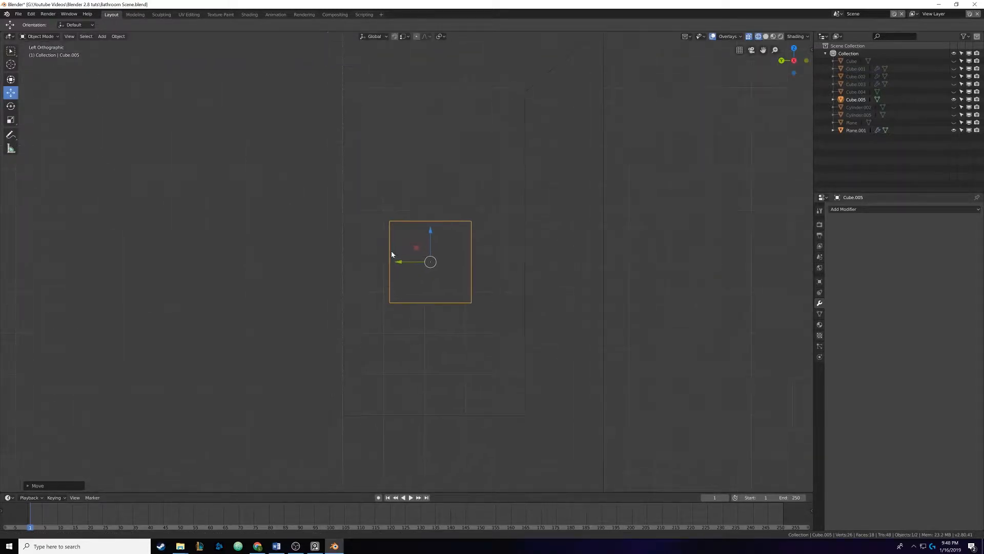
left_click(855, 130)
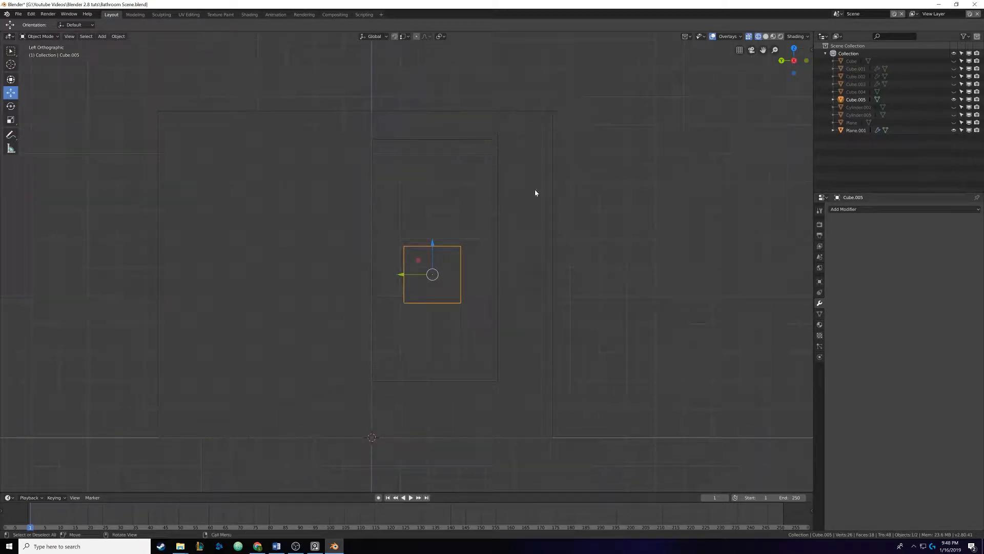
mouse_move(494, 198)
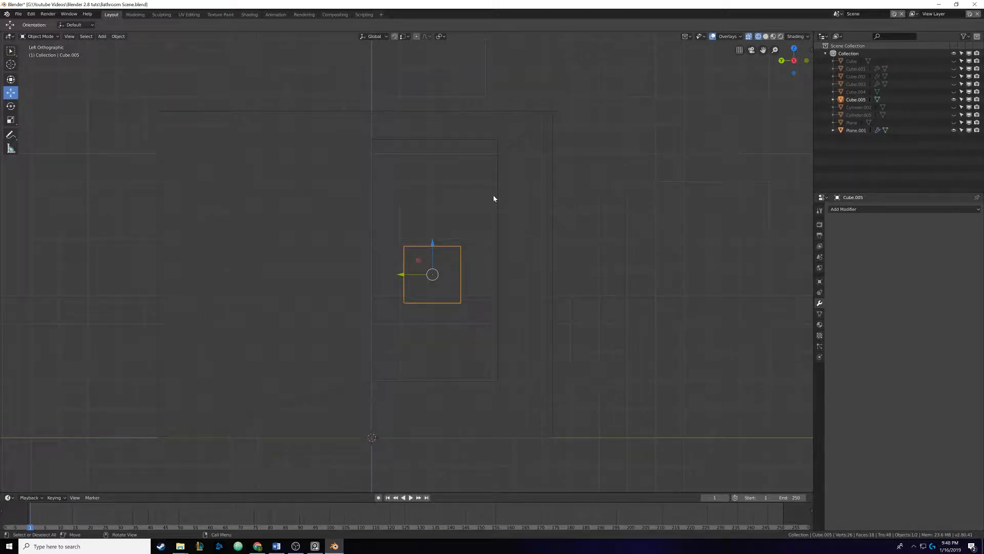
mouse_move(486, 270)
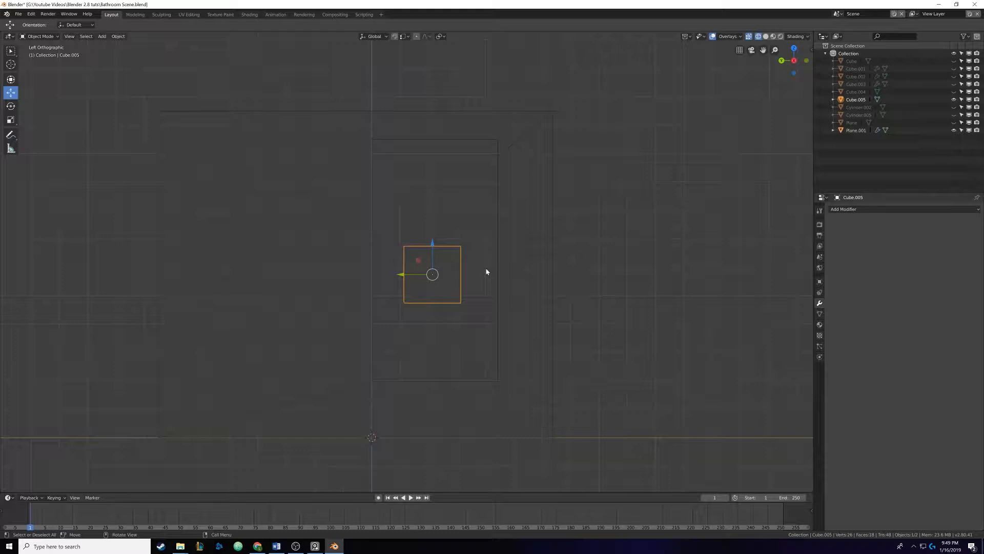
mouse_move(451, 263)
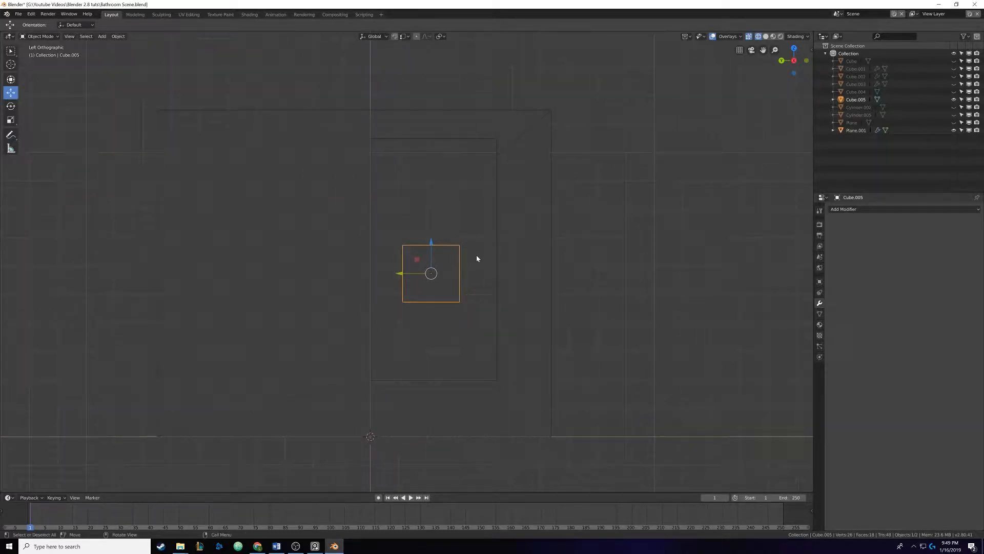
Step: Stretch the cube's top to the window head and widen it into an upright bar
key("Tab")
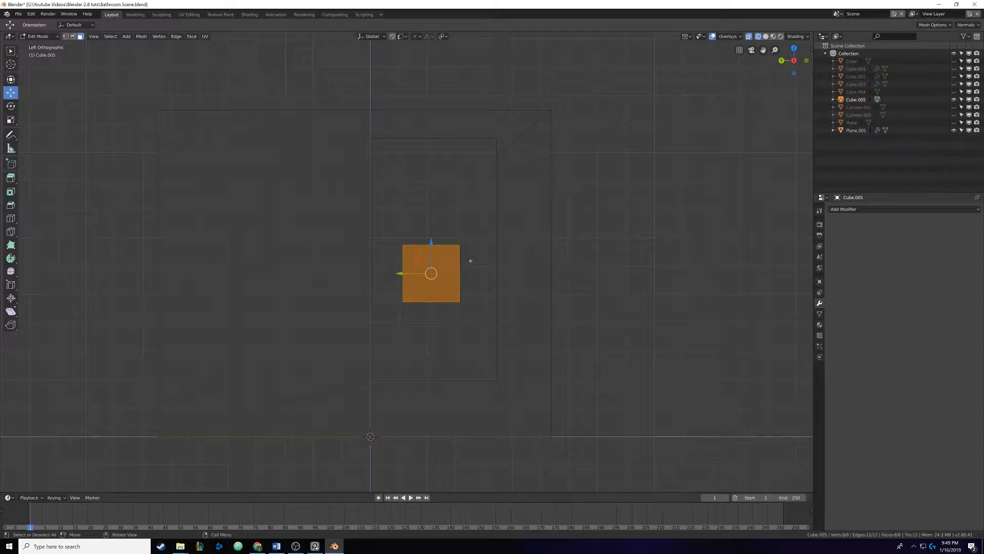
key("s")
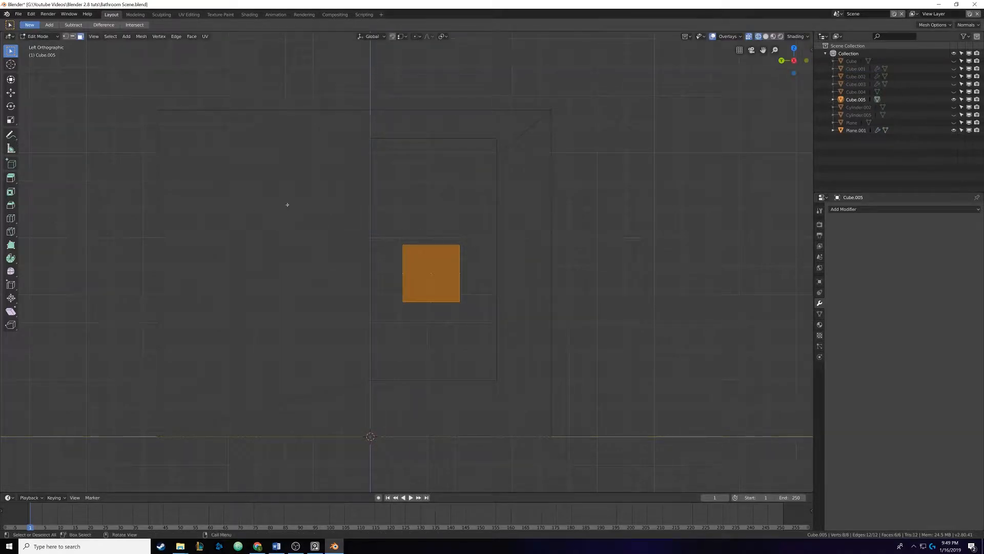
left_click(202, 190)
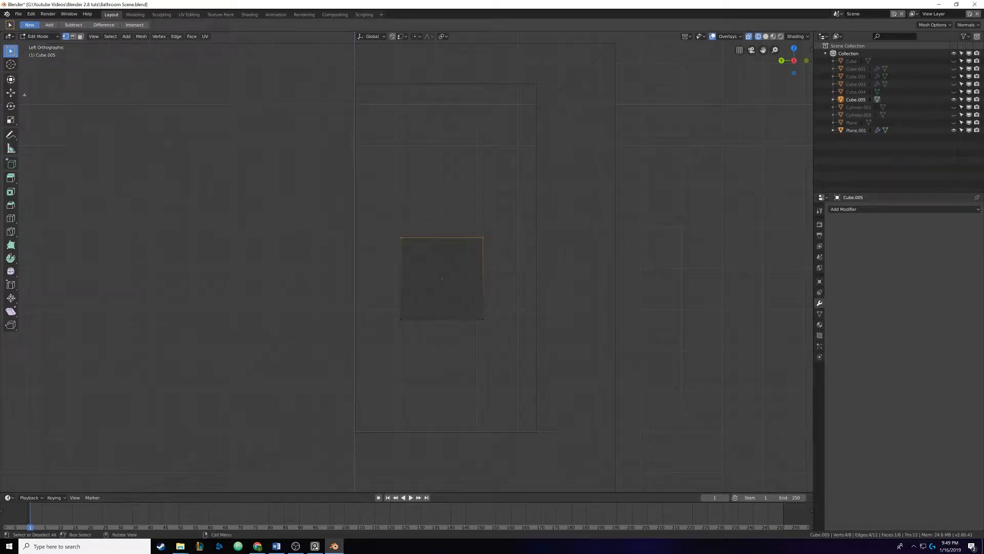
key("g")
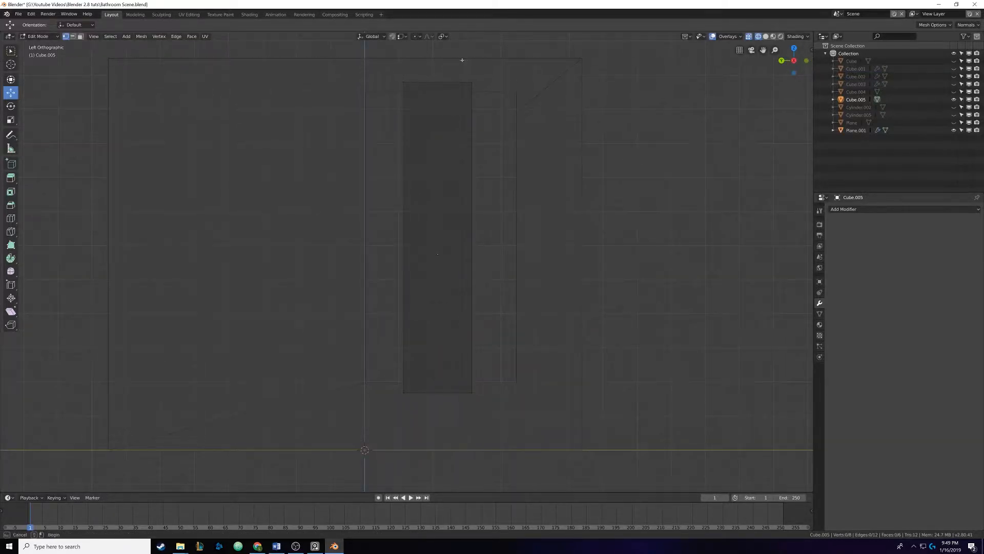
key("g")
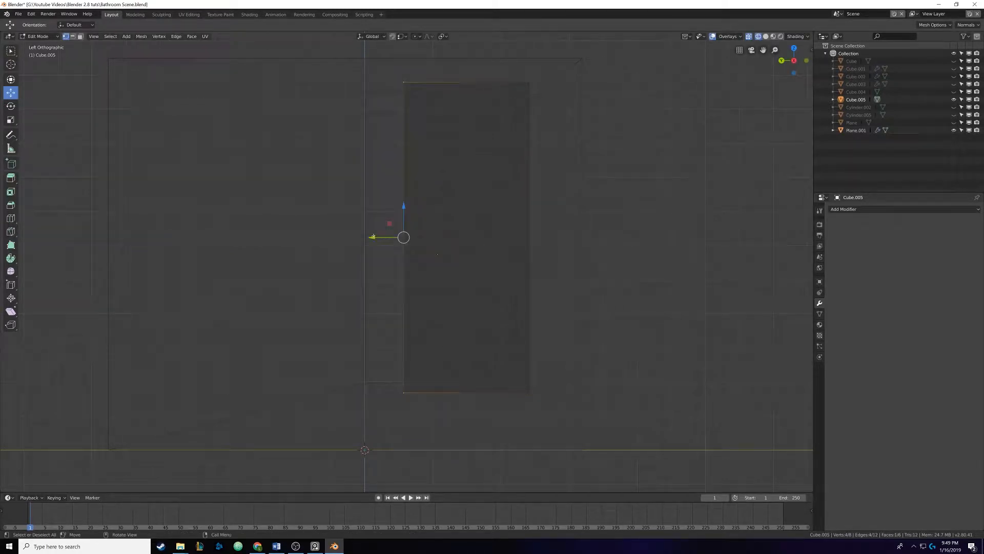
key("g")
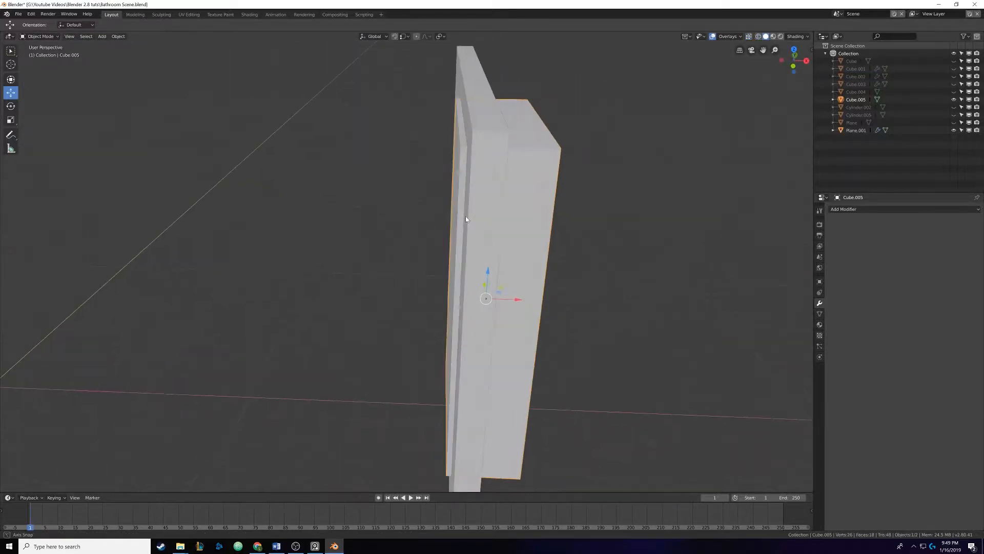
Step: Select the window block's front face in face mode and delete it
key("g")
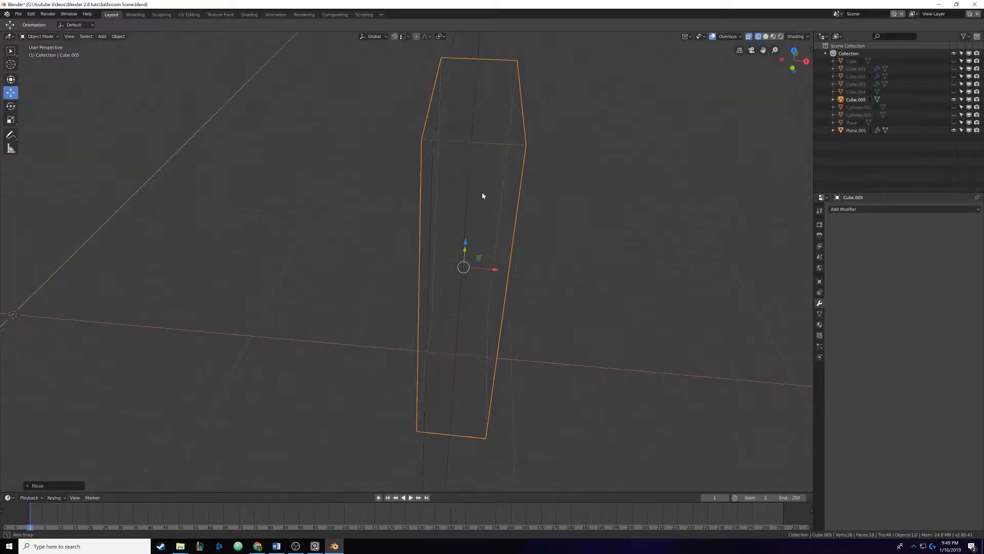
key("Tab")
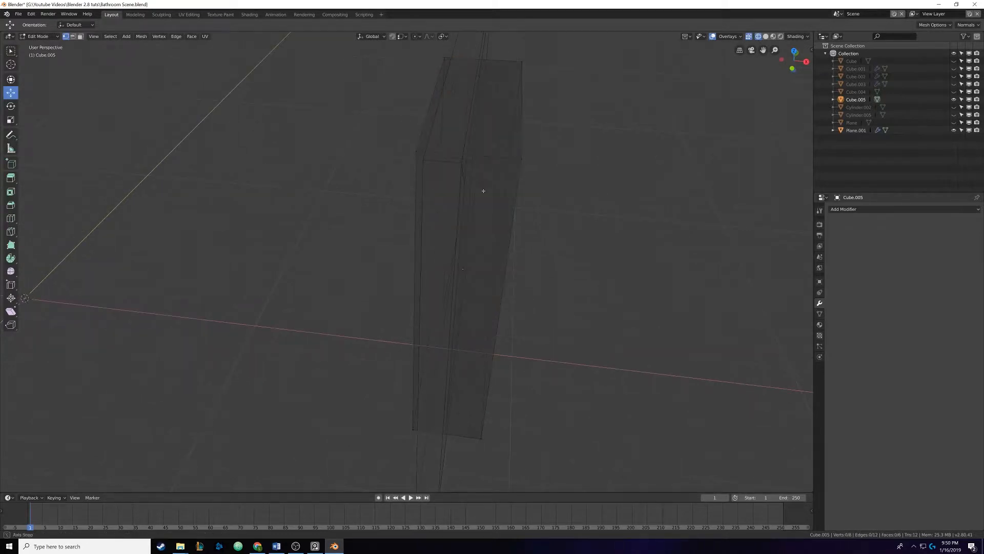
key("ctrl+r")
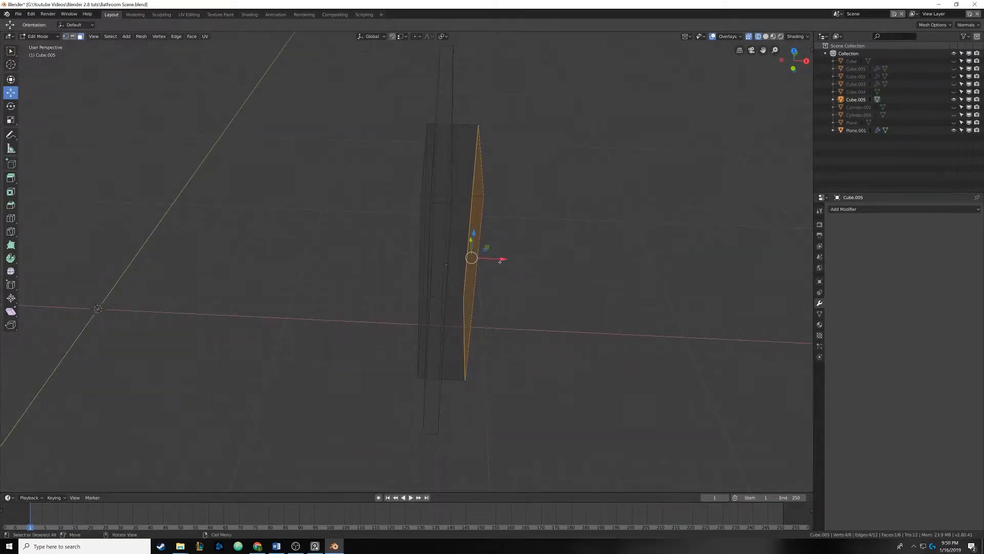
key("g")
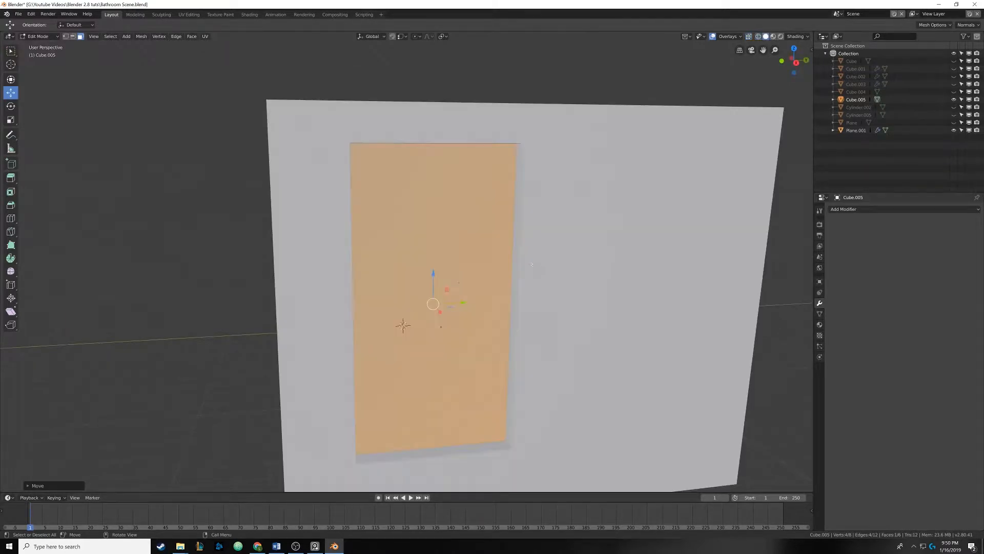
key("x")
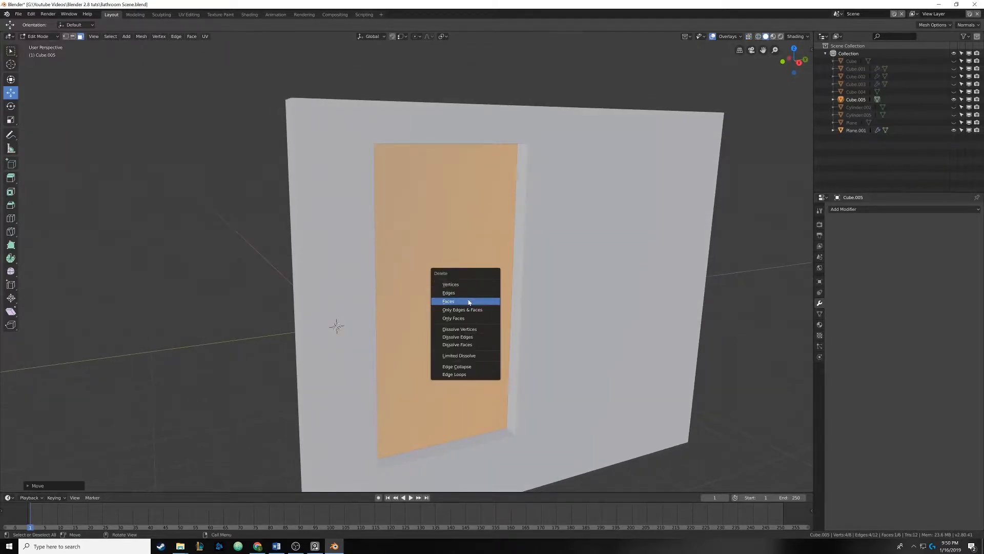
left_click(448, 301)
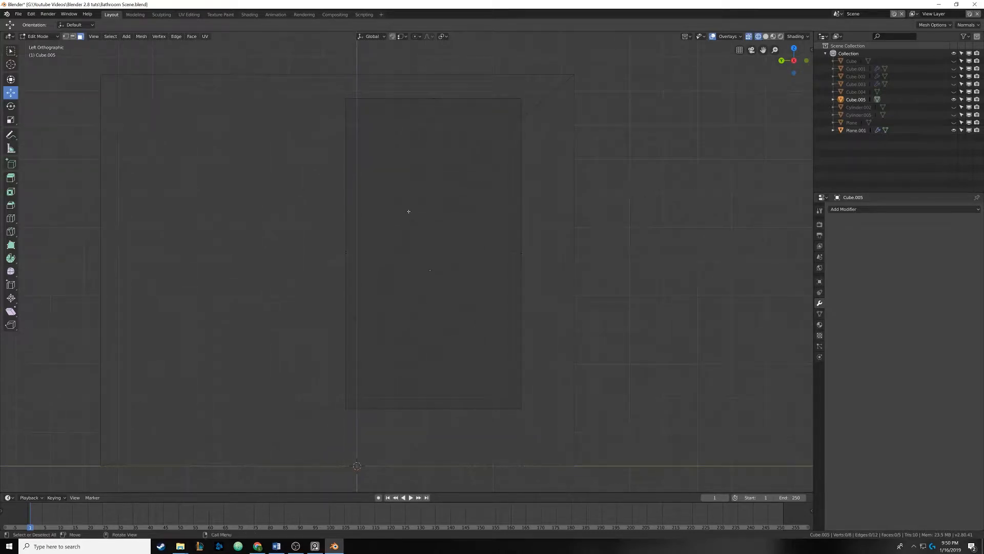
Step: Loop-cut a border around the block and delete its inner face to open the window
key("ctrl+r")
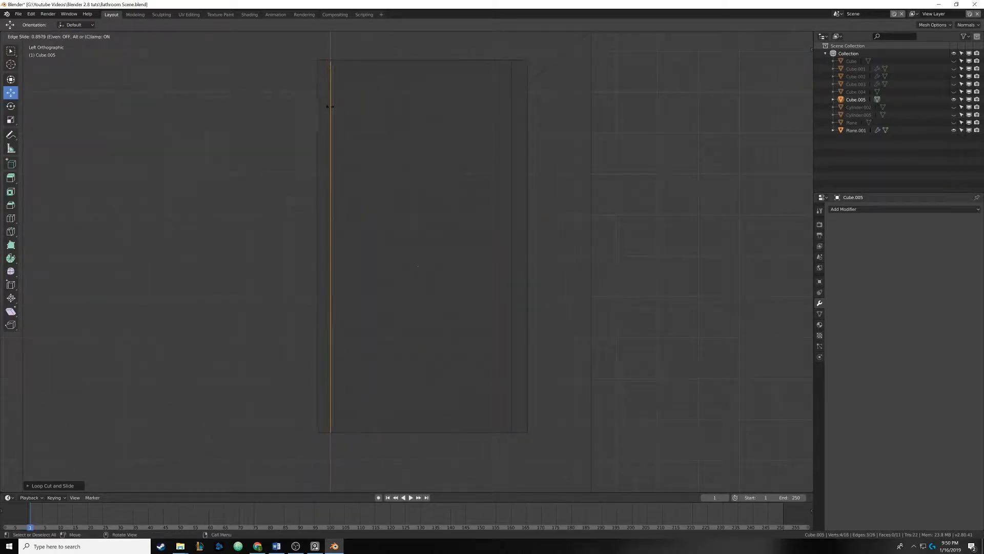
mouse_move(336, 108)
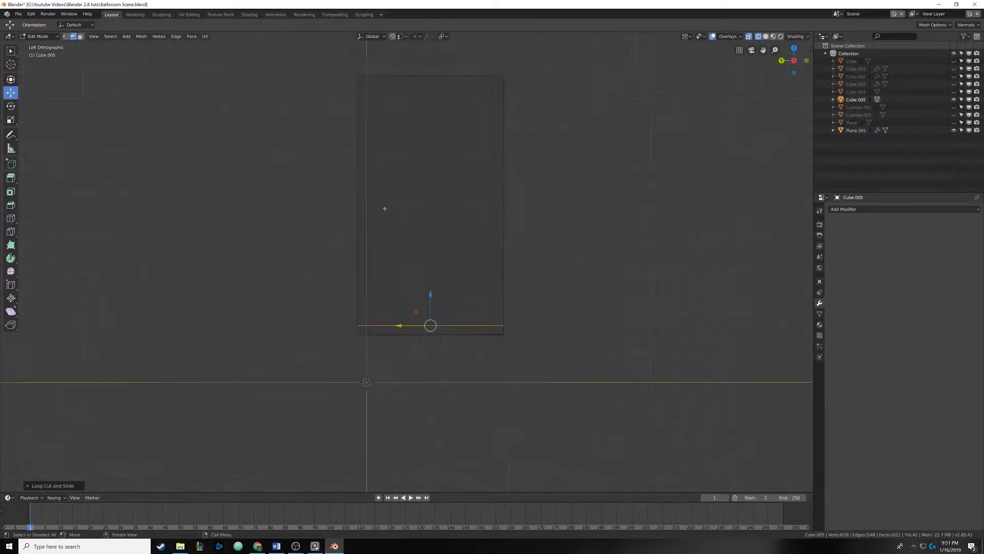
key("Tab")
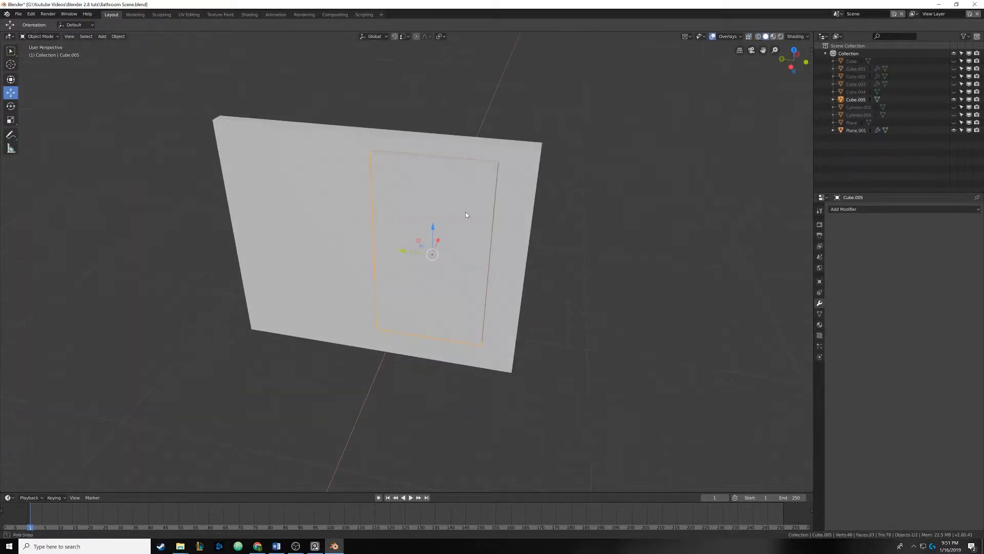
key("Tab")
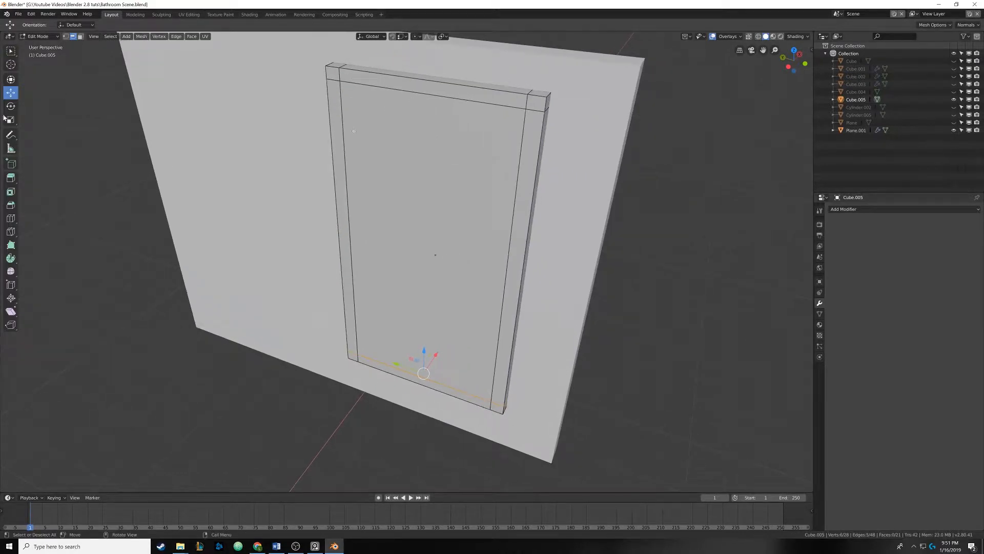
left_click(192, 36)
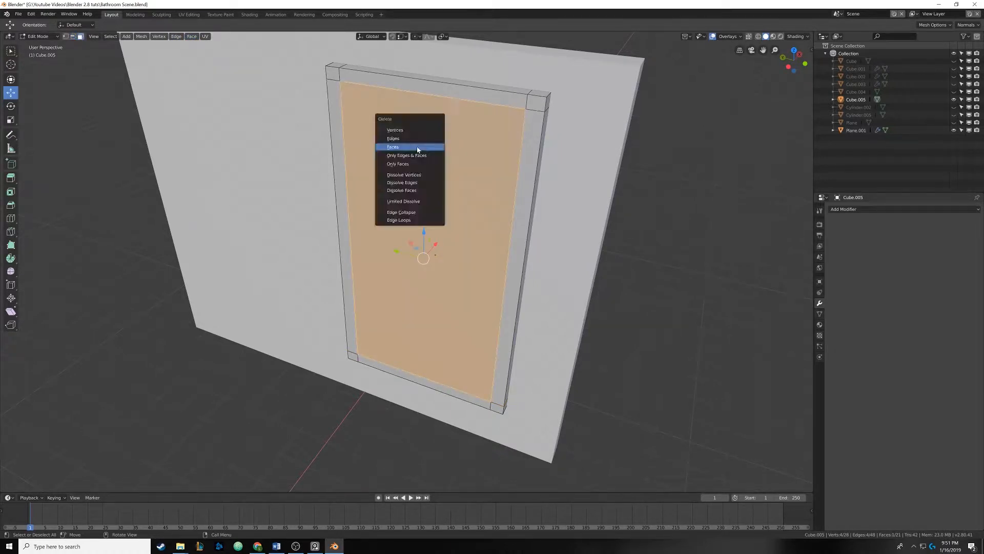
left_click(393, 147)
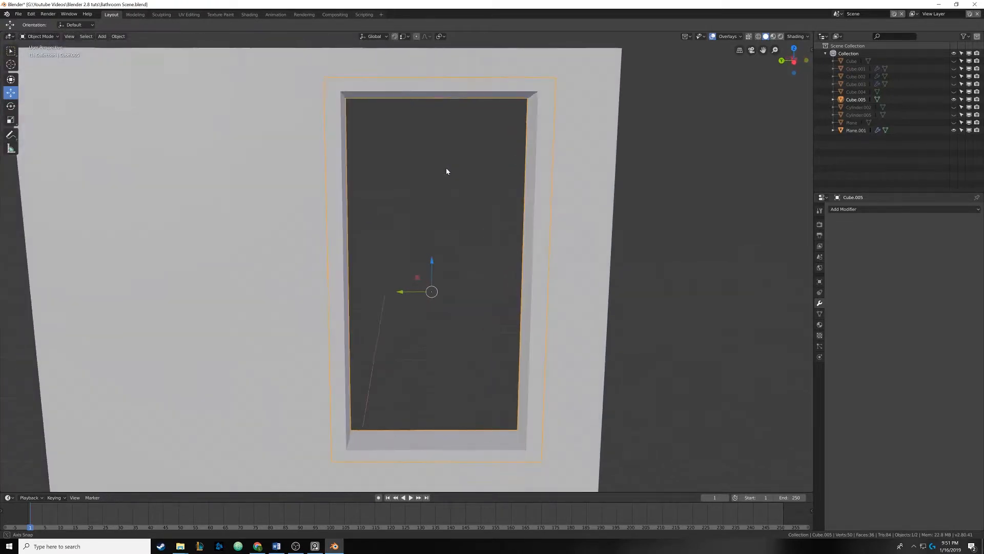
key("Tab")
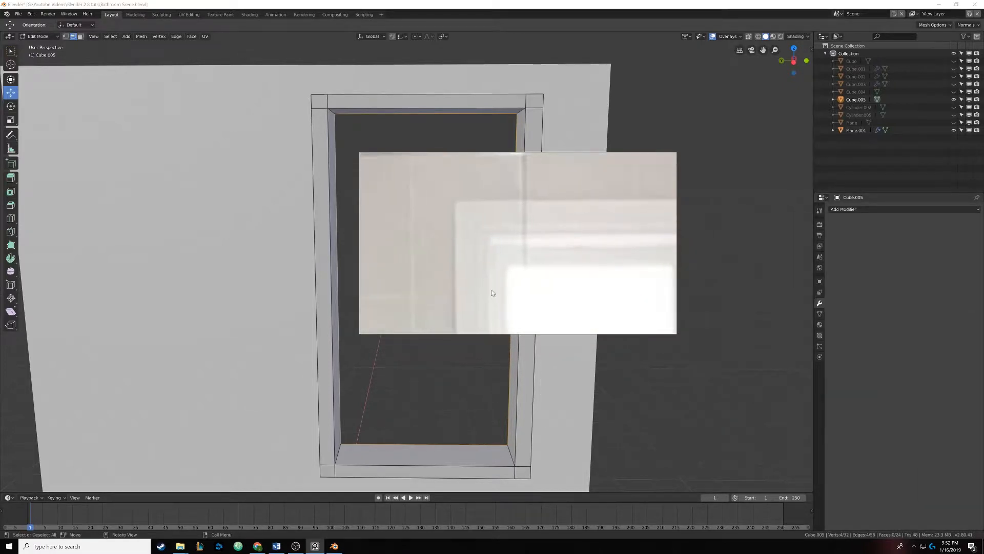
mouse_move(562, 214)
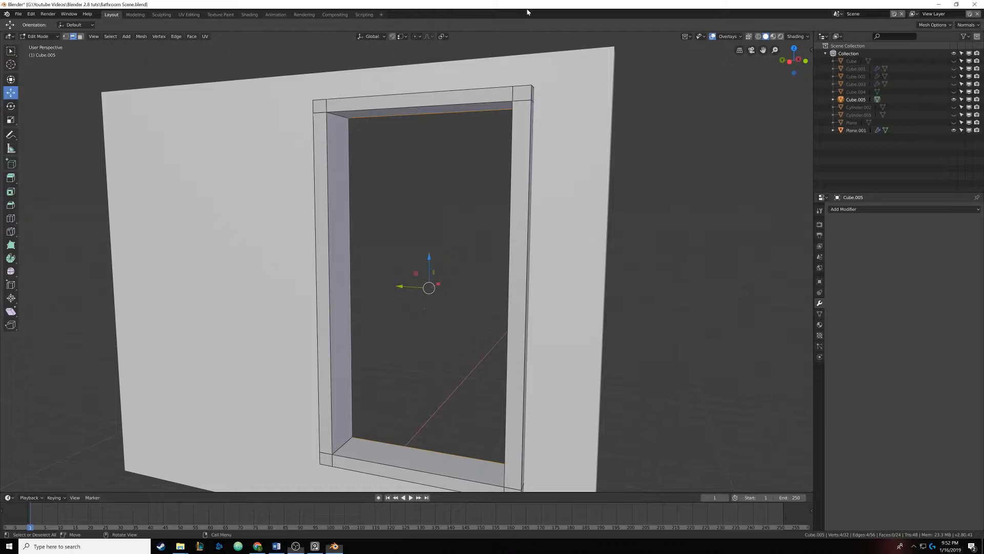
Step: Add loop cuts close along the frame's top and sides
left_click_drag(440, 251, 426, 220)
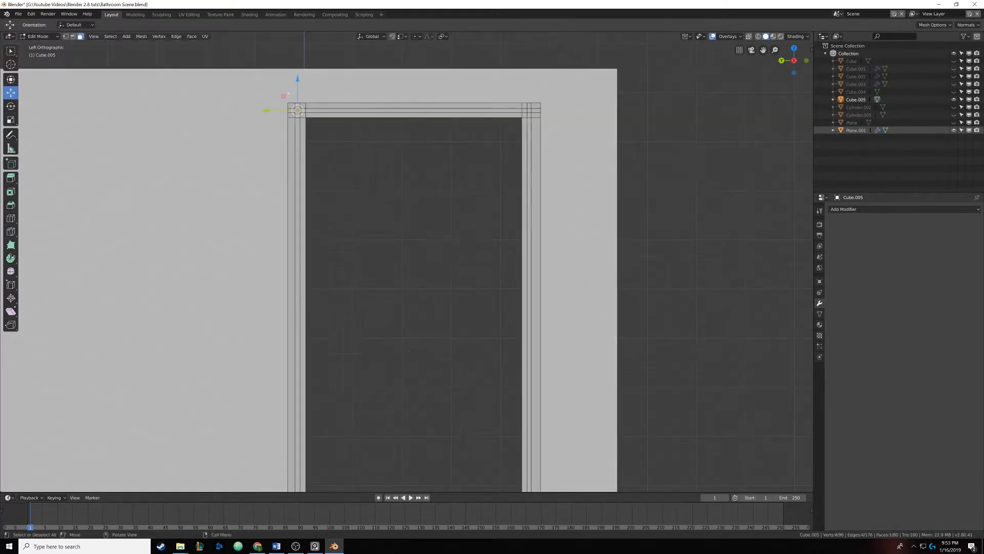
Step: Select the face loop around the frame's inner rim and extrude it
left_click(414, 109)
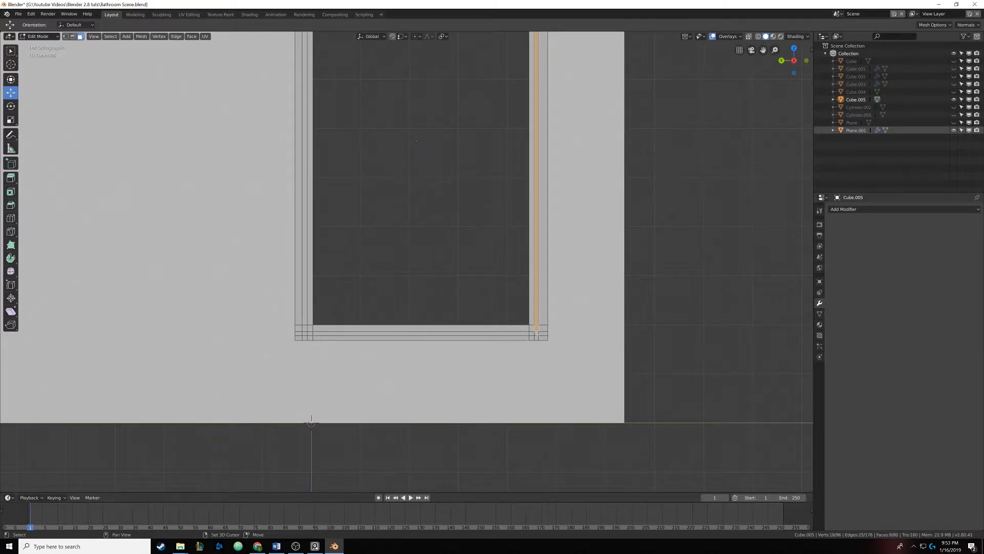
left_click(420, 331)
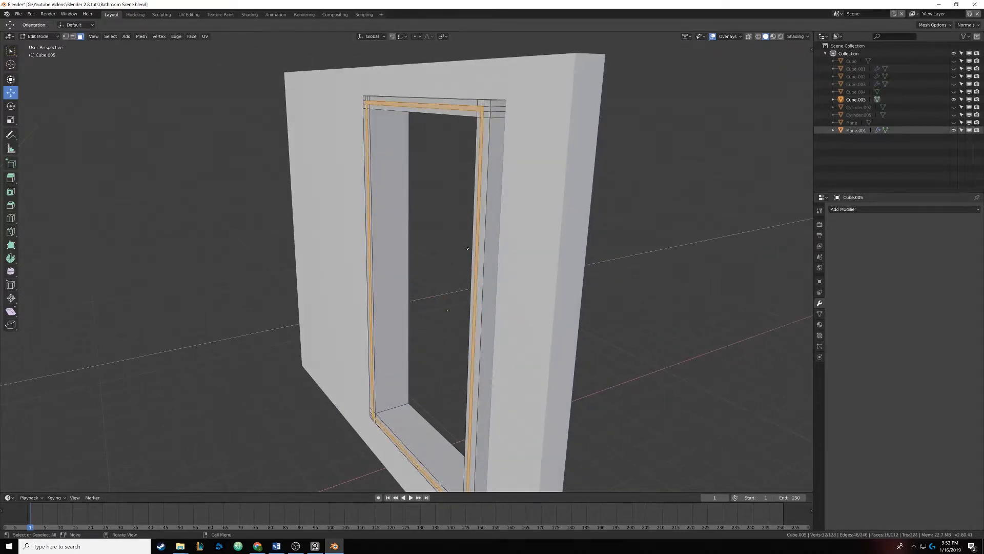
key("e")
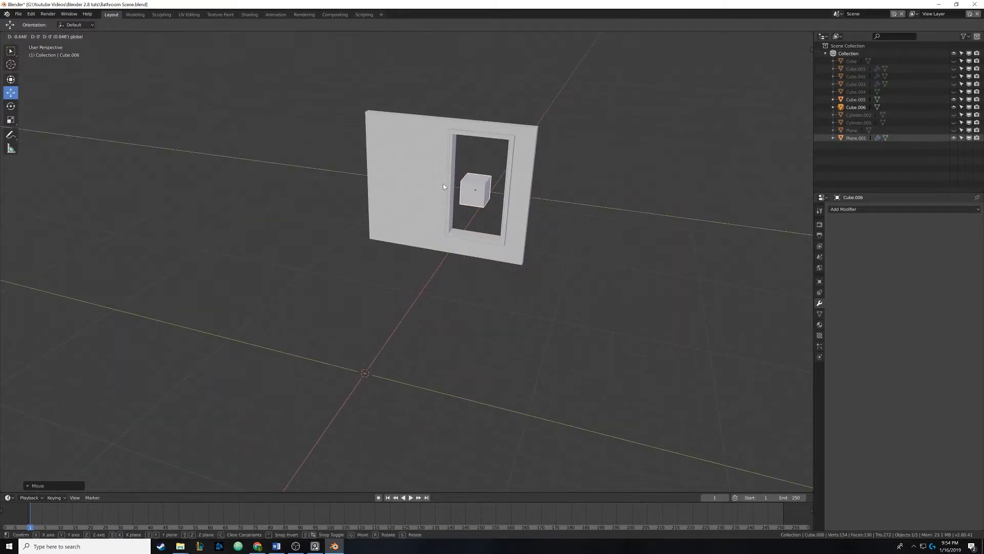
Step: Move Cube.006 so it sits within the window opening in front orthographic view
left_click(443, 187)
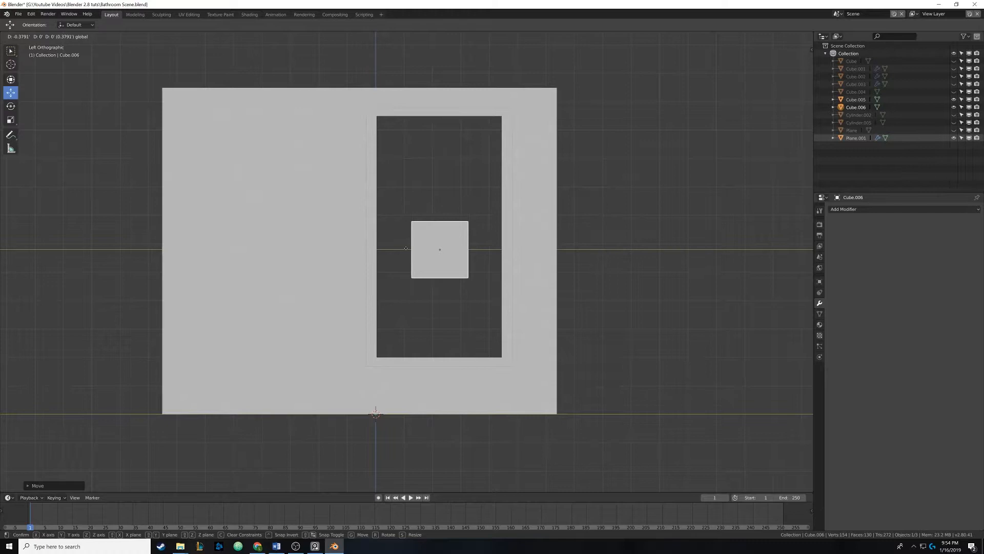
left_click(440, 249)
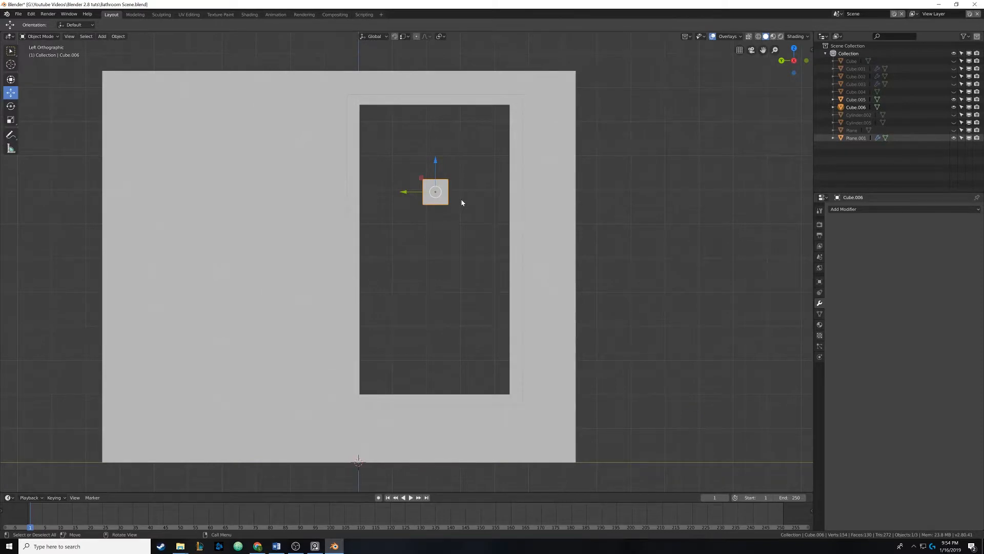
mouse_move(437, 222)
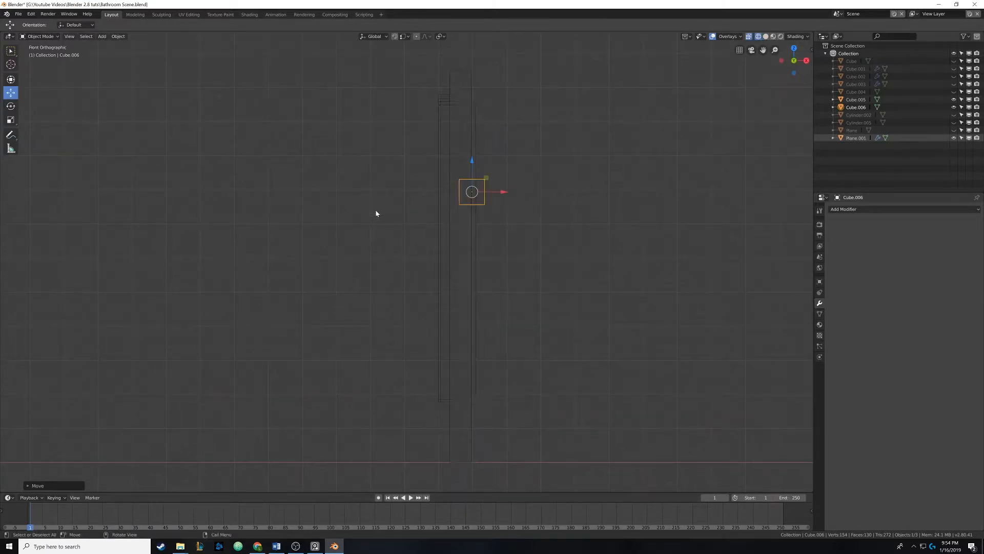
Step: Switch to solid shading and scale the small cube thinner along X, centred in the opening
key("g")
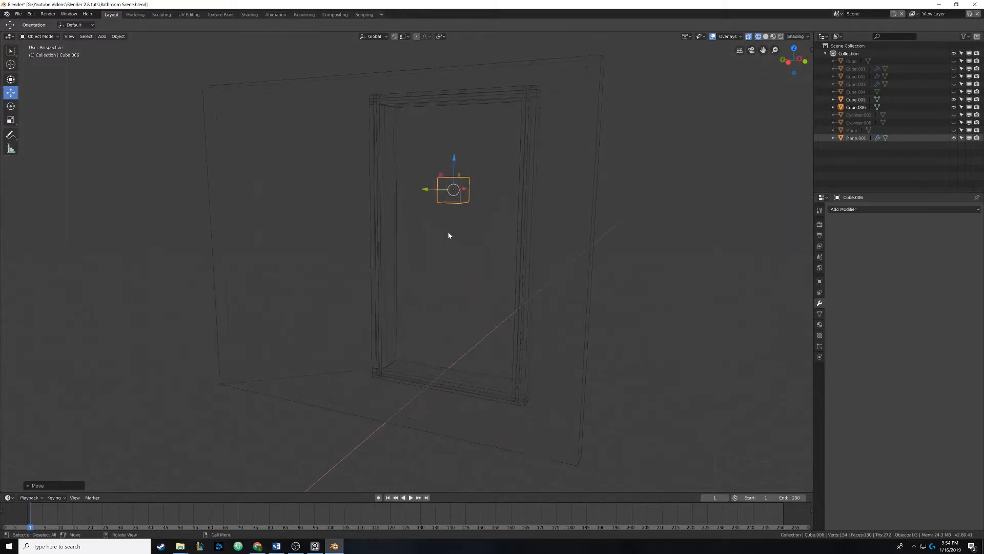
left_click(765, 36)
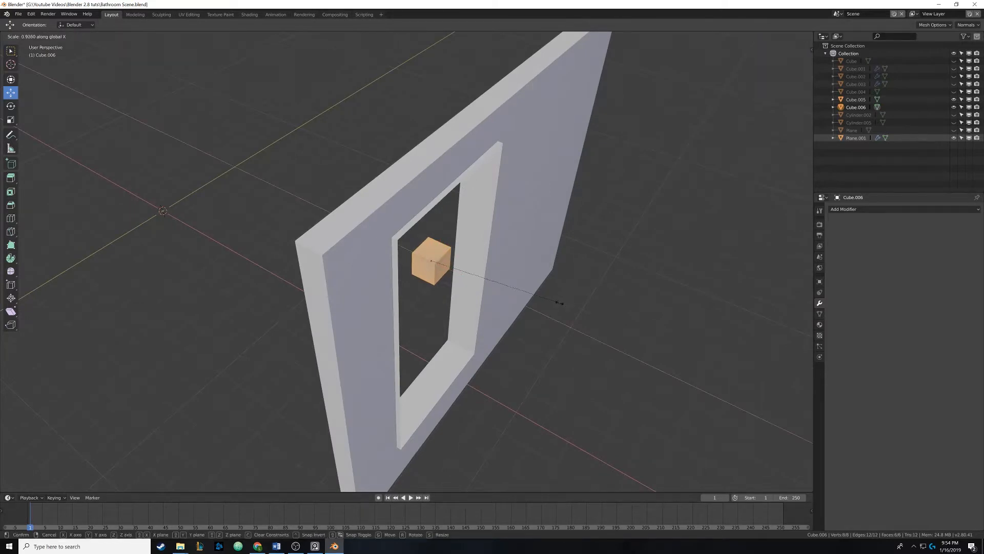
mouse_move(482, 276)
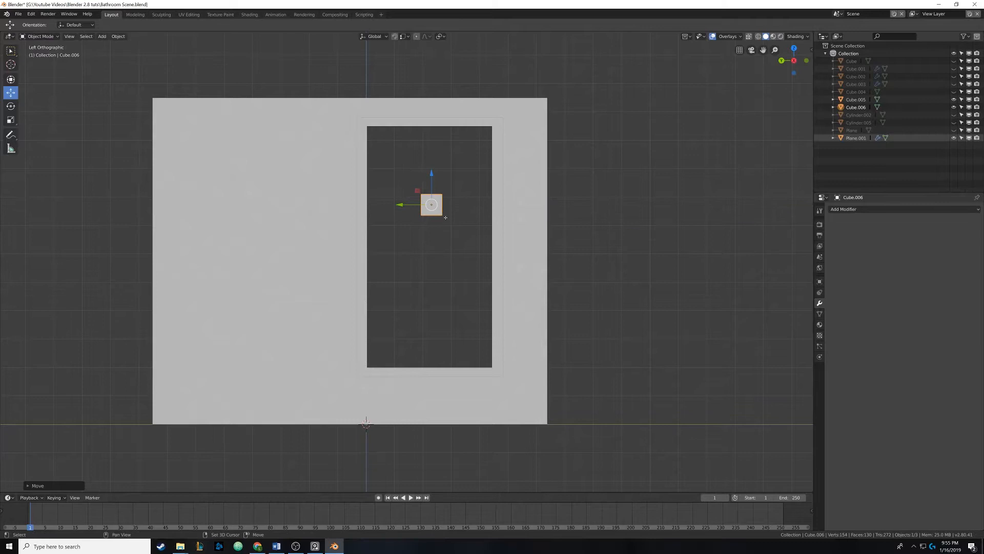
key("Tab")
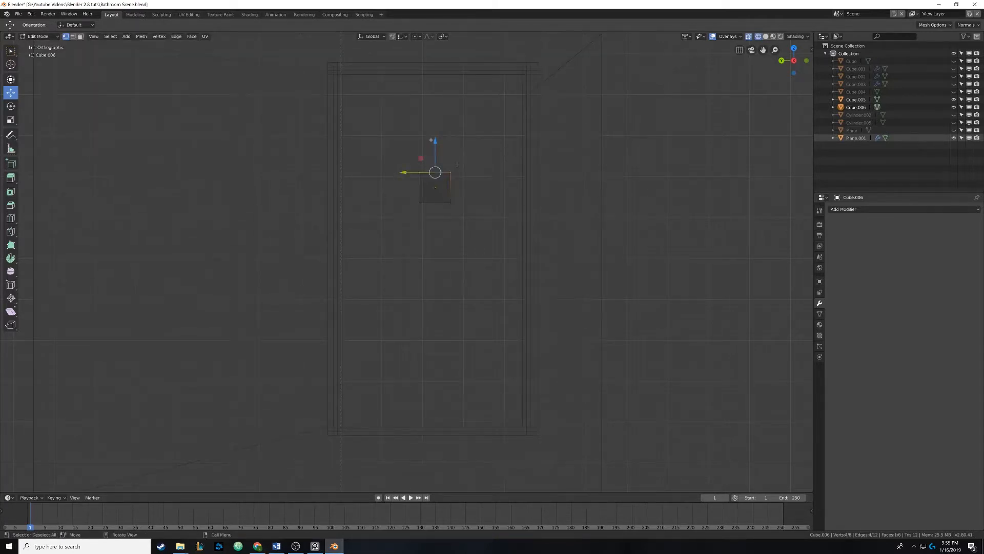
mouse_move(434, 157)
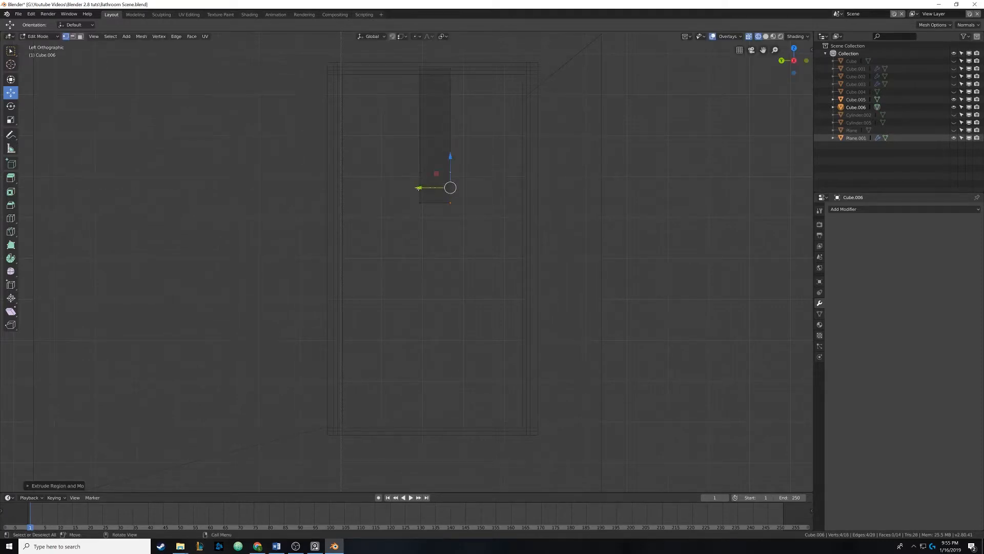
Step: Extrude the cube's faces sideways and up/down into a cross-shaped mullion
left_click_drag(418, 187, 498, 189)
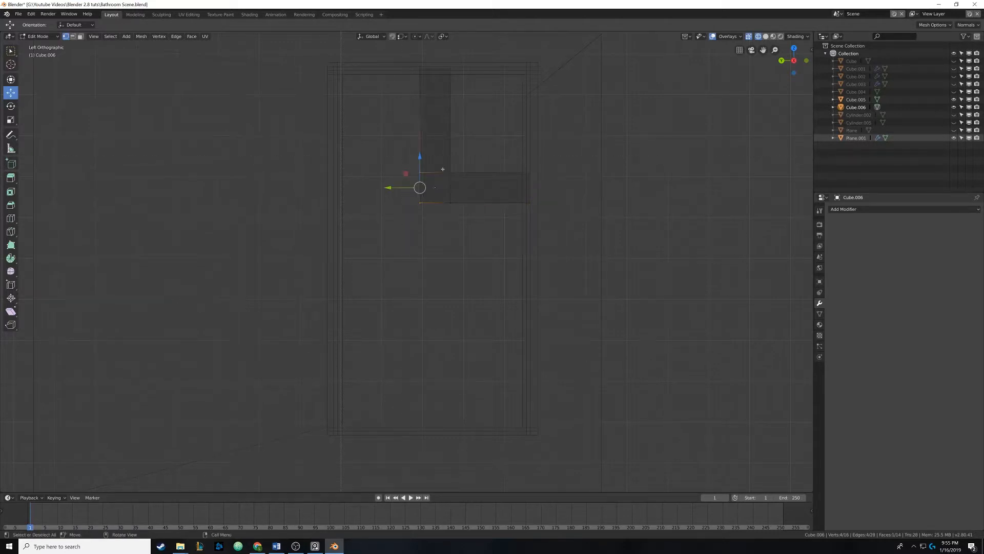
key("e")
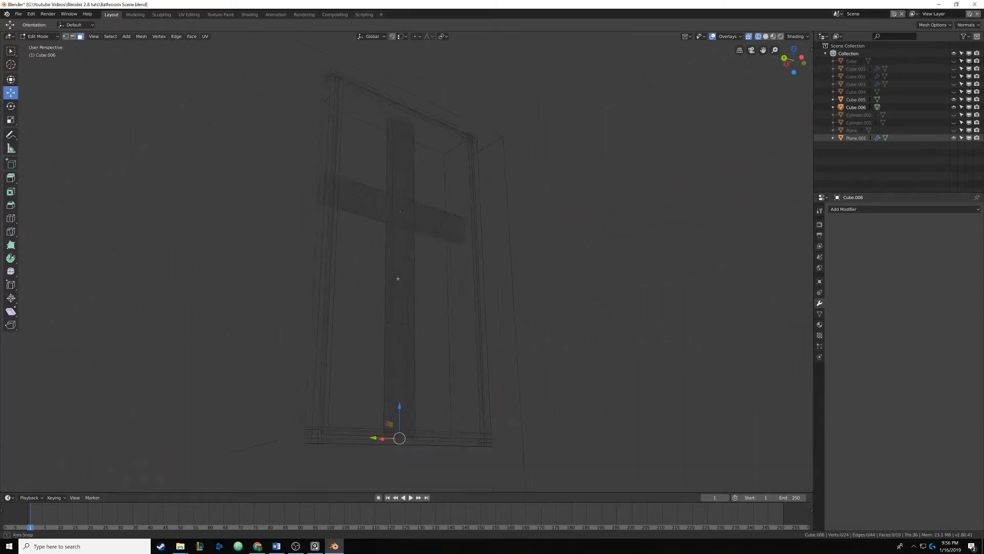
Step: View the wall straight from the side and select the vertical bar's edges to adjust its width
key("Tab")
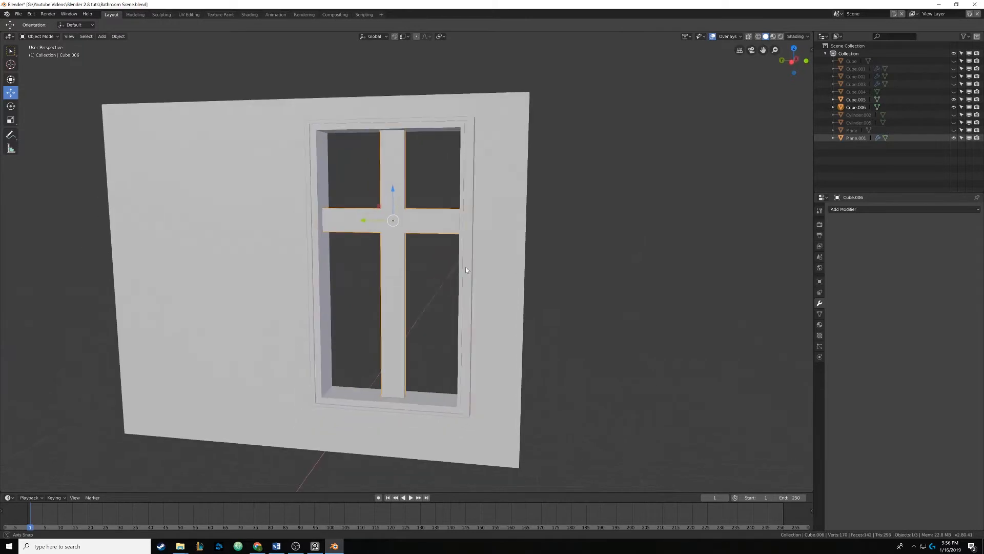
left_click_drag(440, 251, 402, 225)
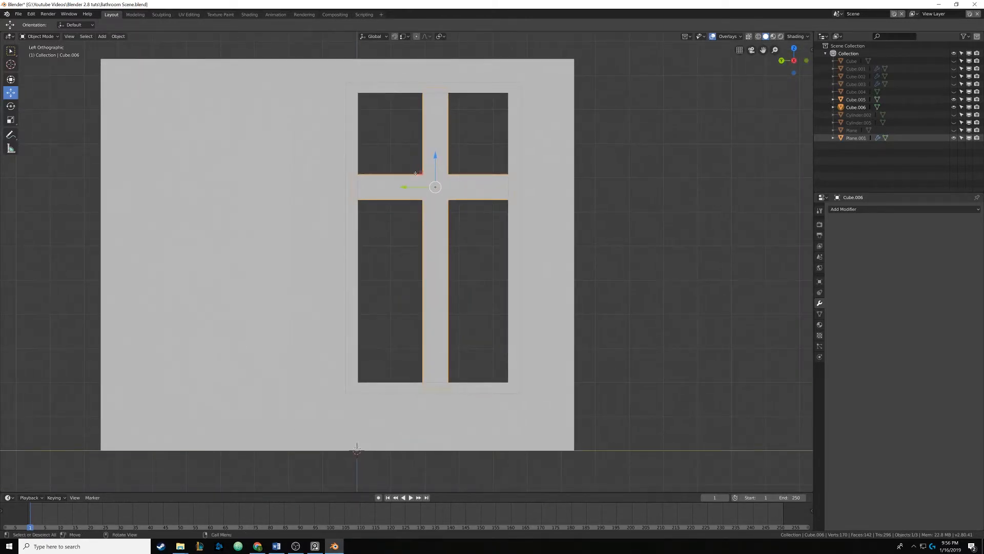
key("Tab")
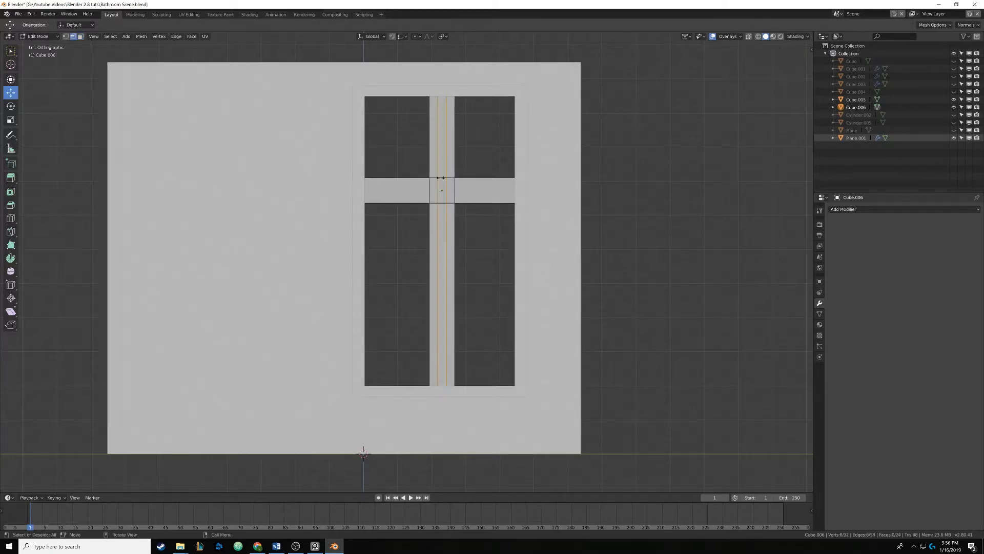
left_click(441, 188)
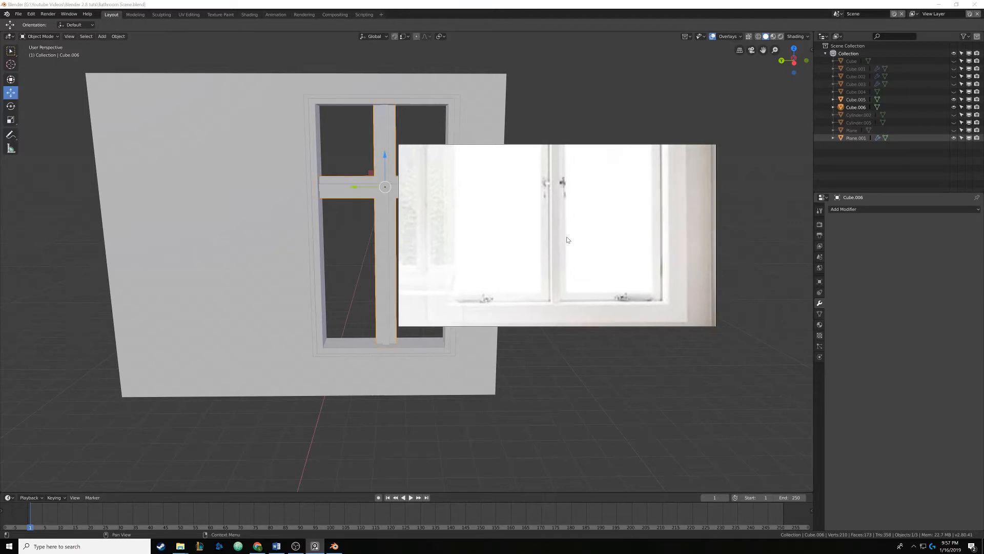
mouse_move(559, 215)
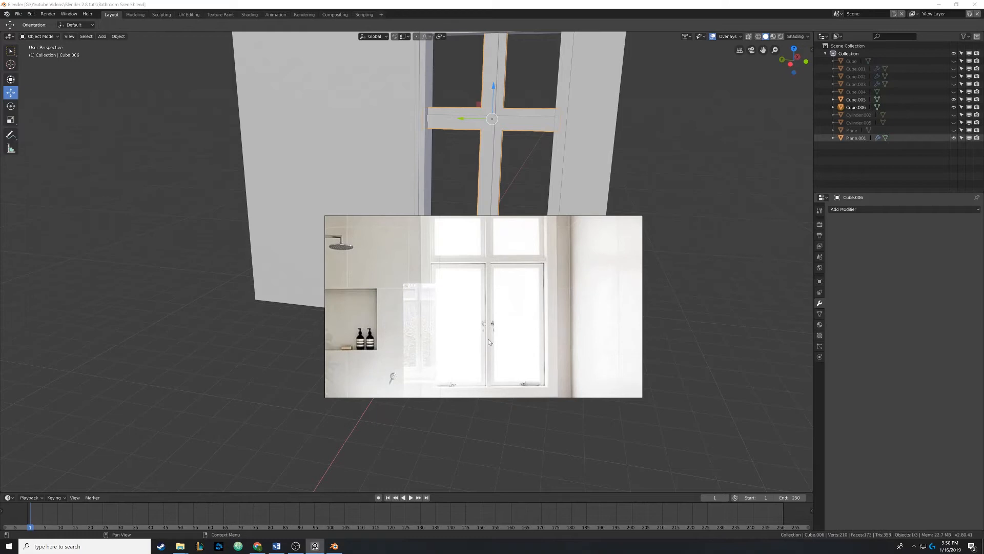
mouse_move(536, 250)
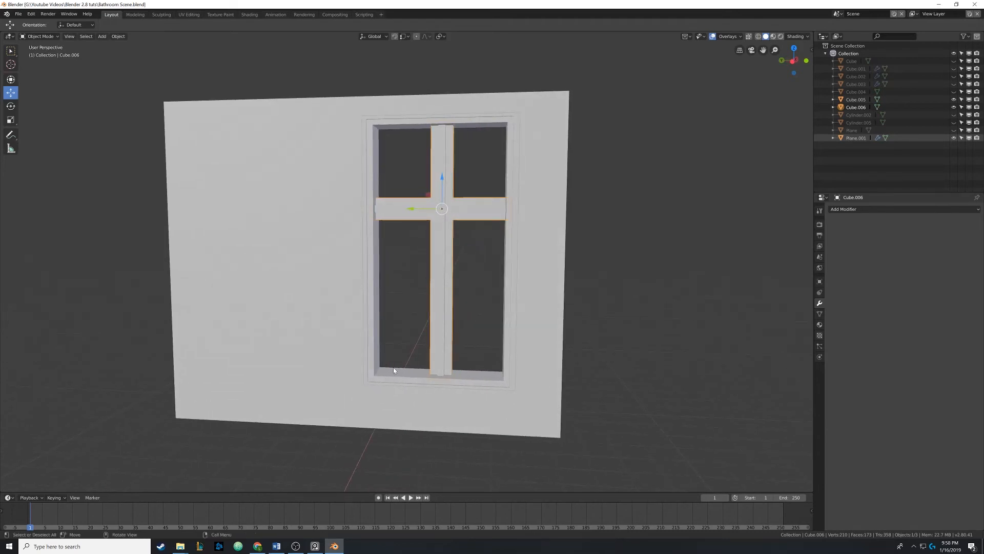
mouse_move(356, 221)
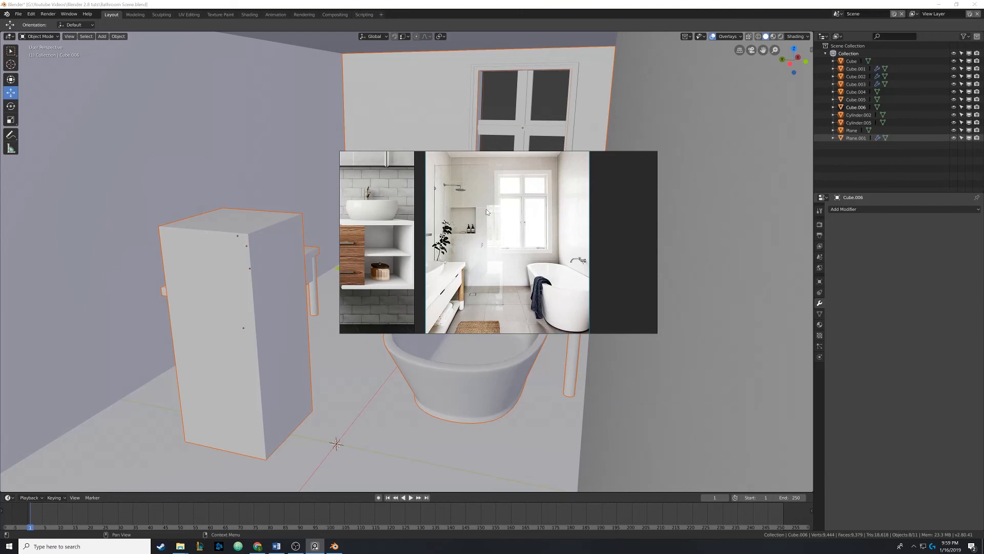
mouse_move(449, 216)
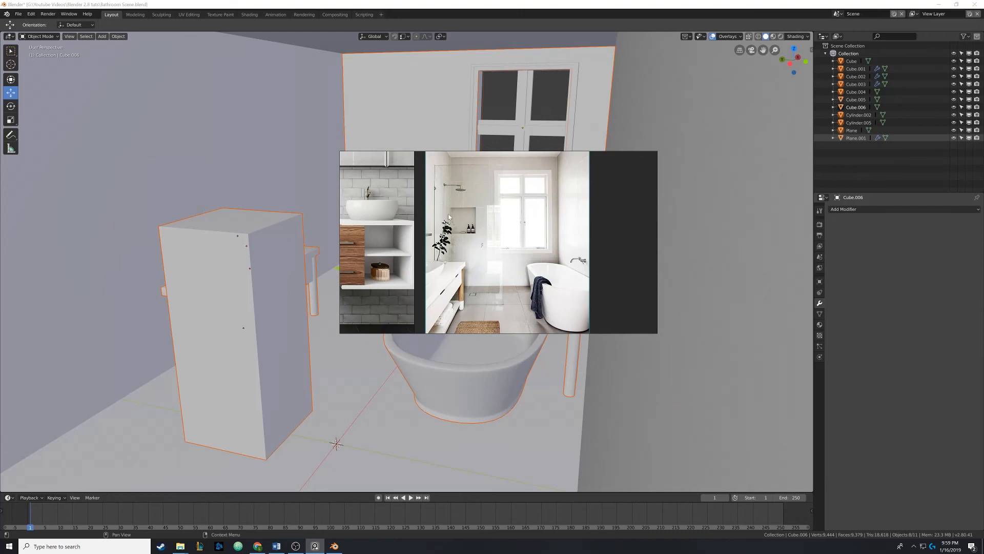
mouse_move(465, 231)
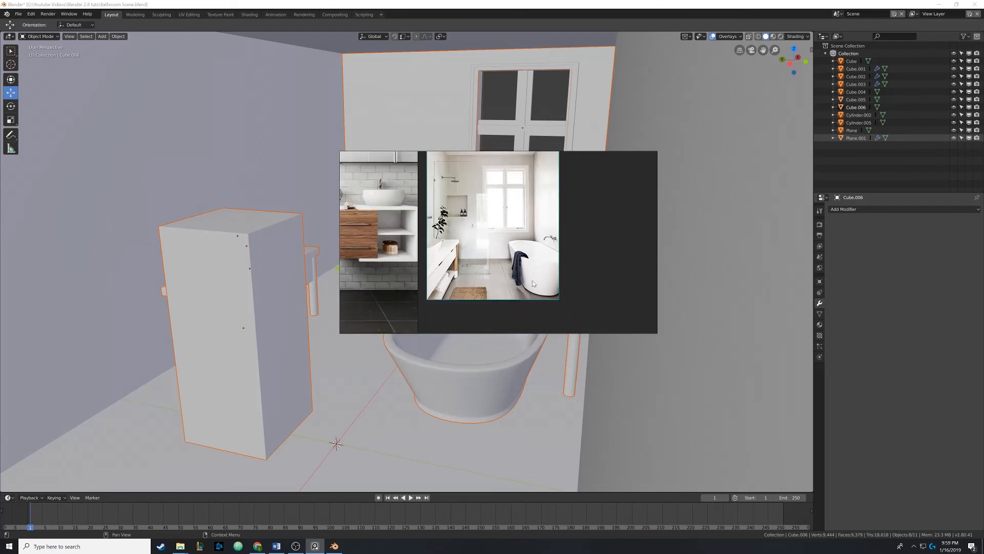
mouse_move(450, 232)
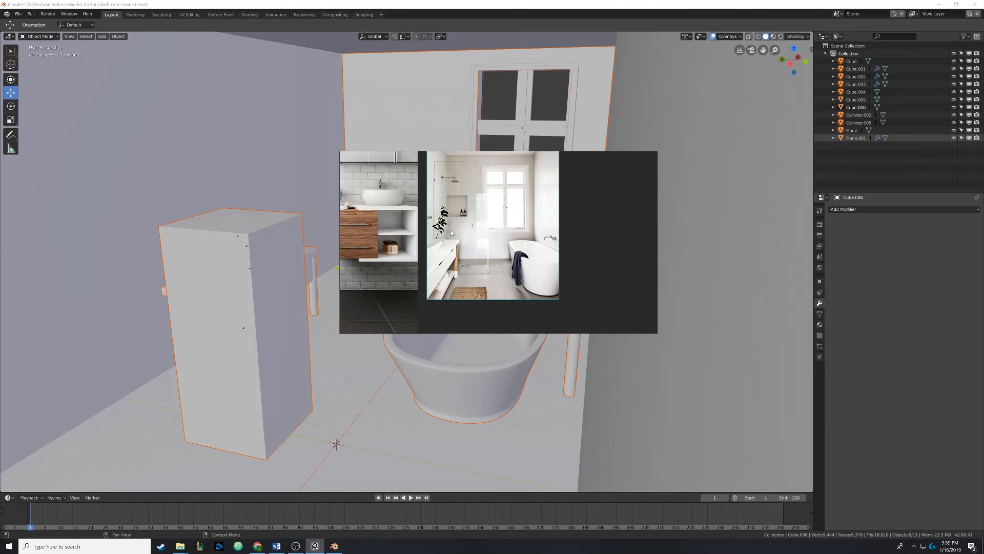